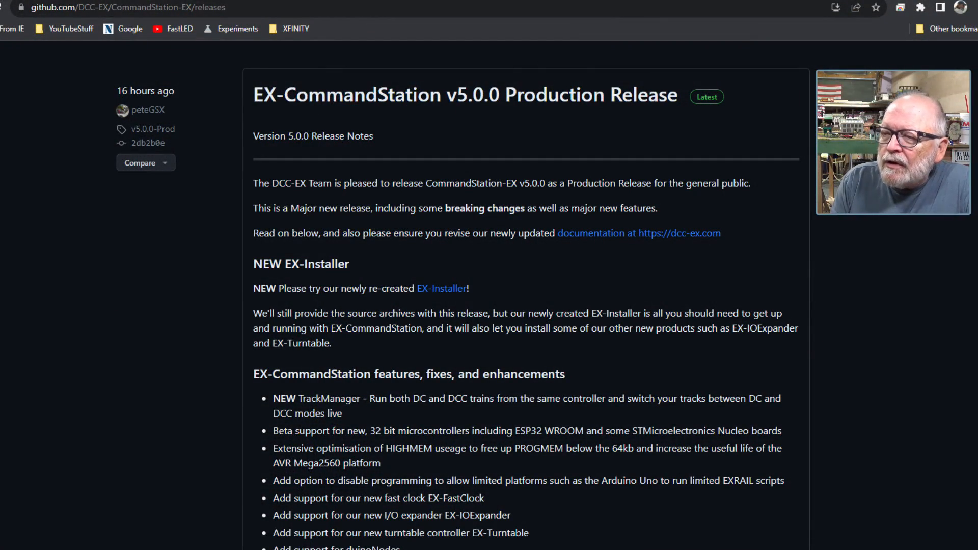
mouse_move(395, 310)
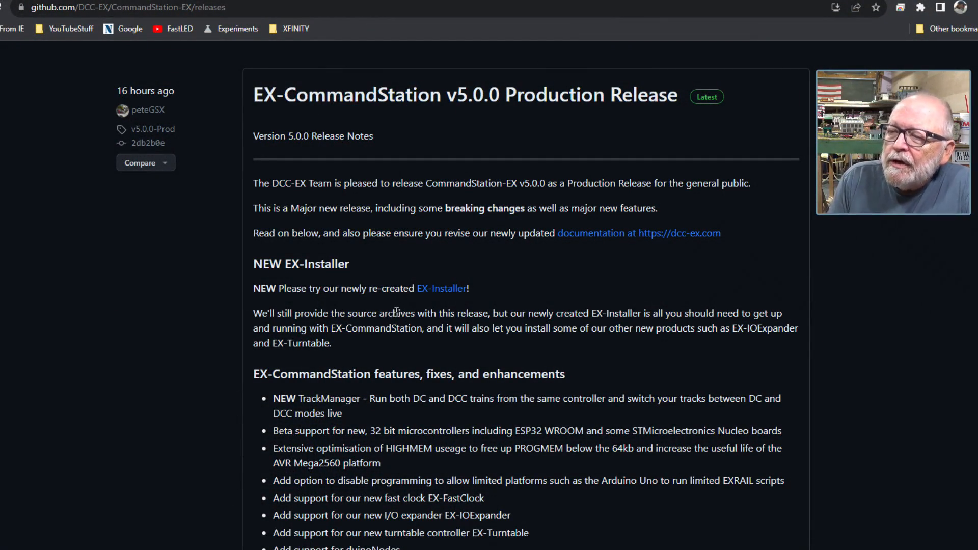
scroll(down, 3)
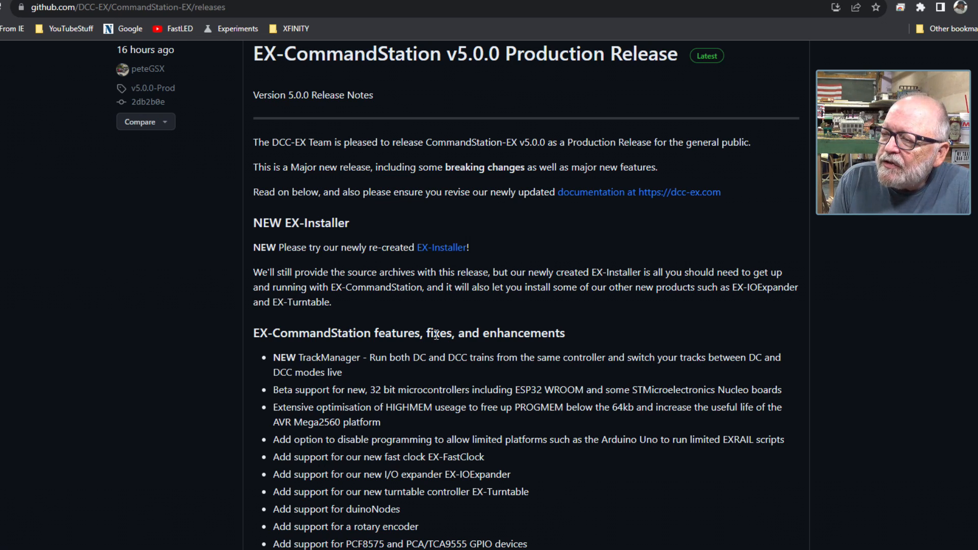
scroll(down, 3)
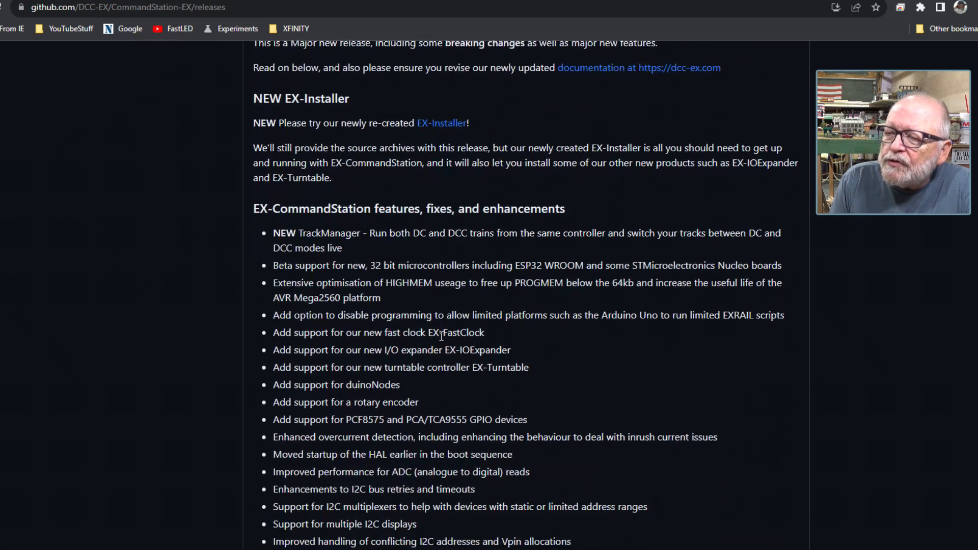
scroll(down, 3)
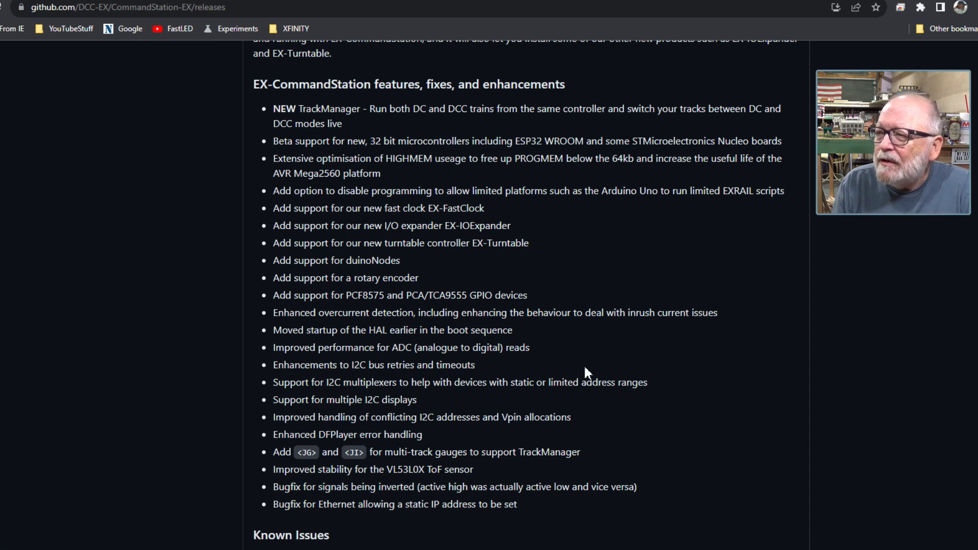
mouse_move(483, 280)
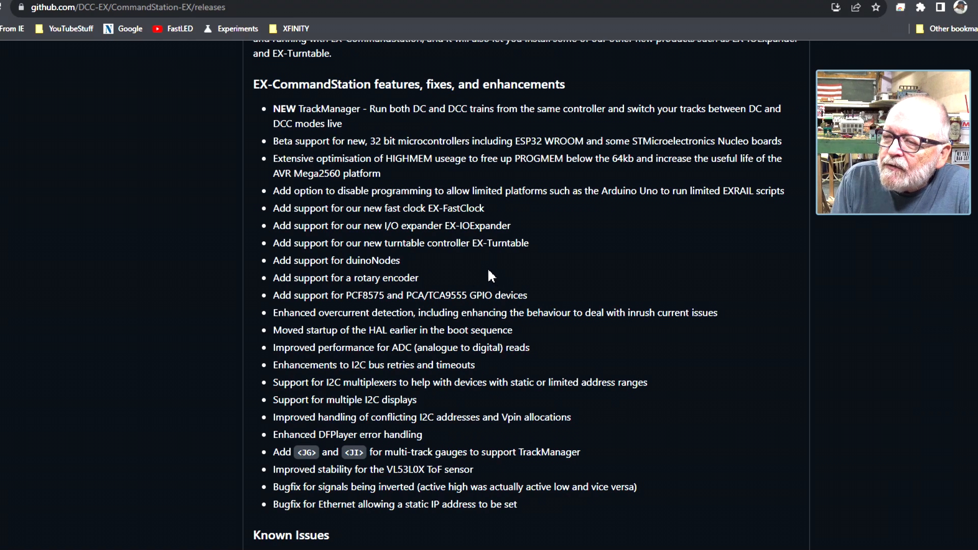
mouse_move(428, 175)
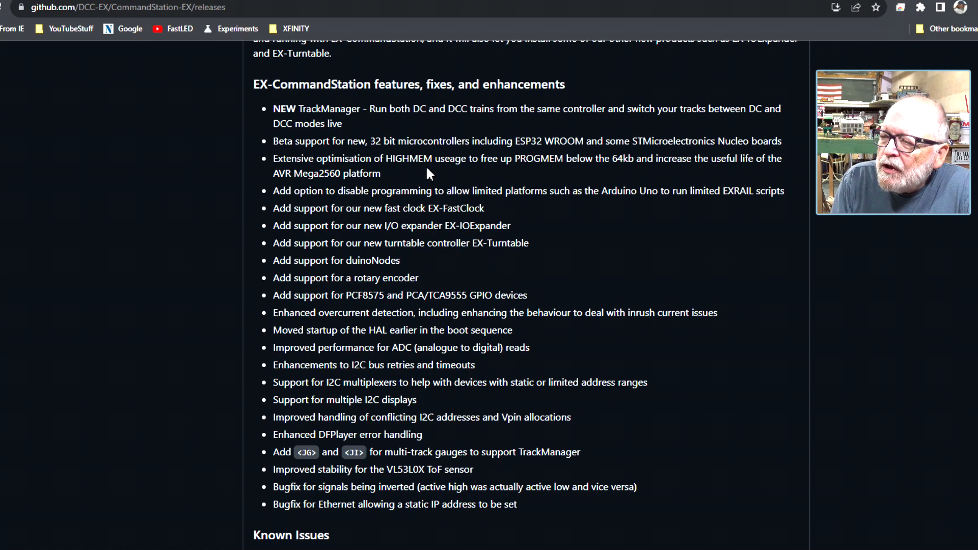
mouse_move(441, 175)
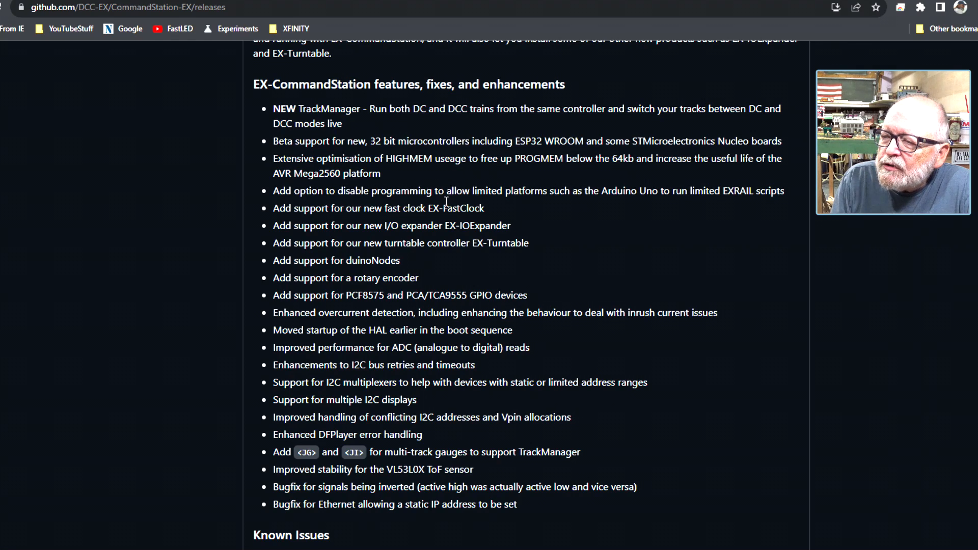
mouse_move(534, 211)
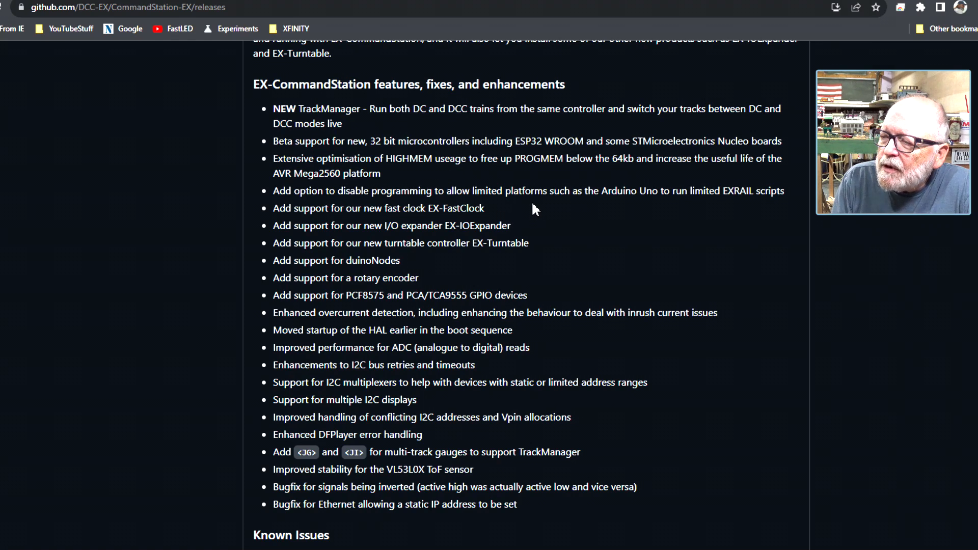
mouse_move(539, 205)
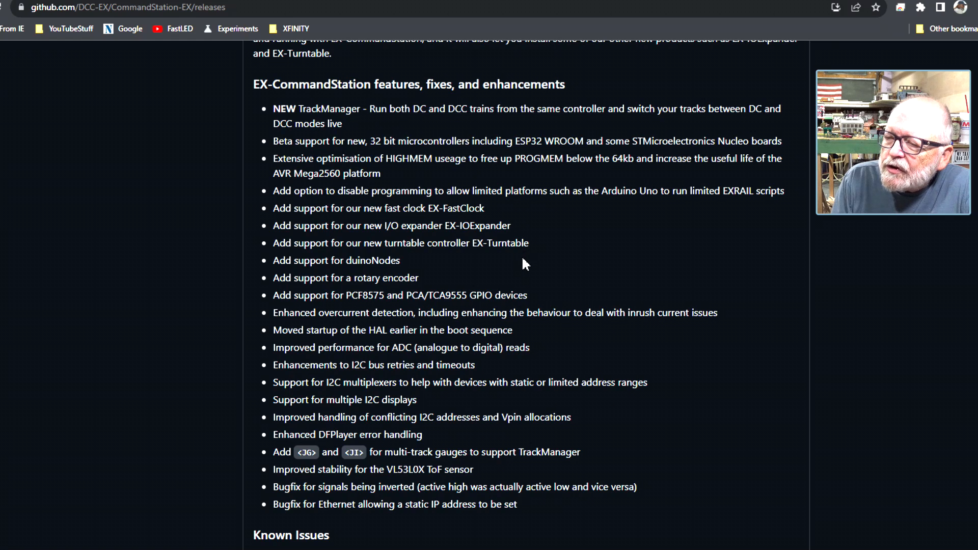
mouse_move(446, 272)
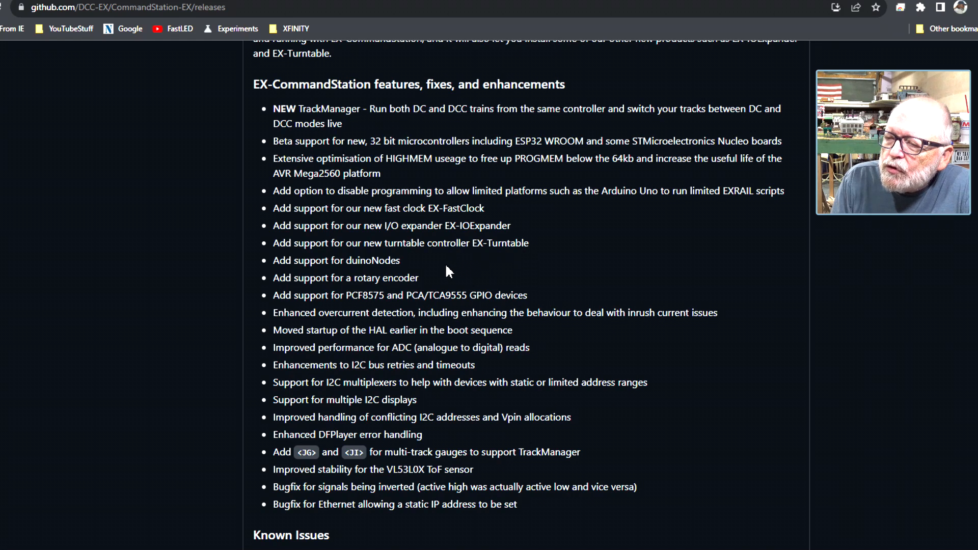
scroll(down, 3)
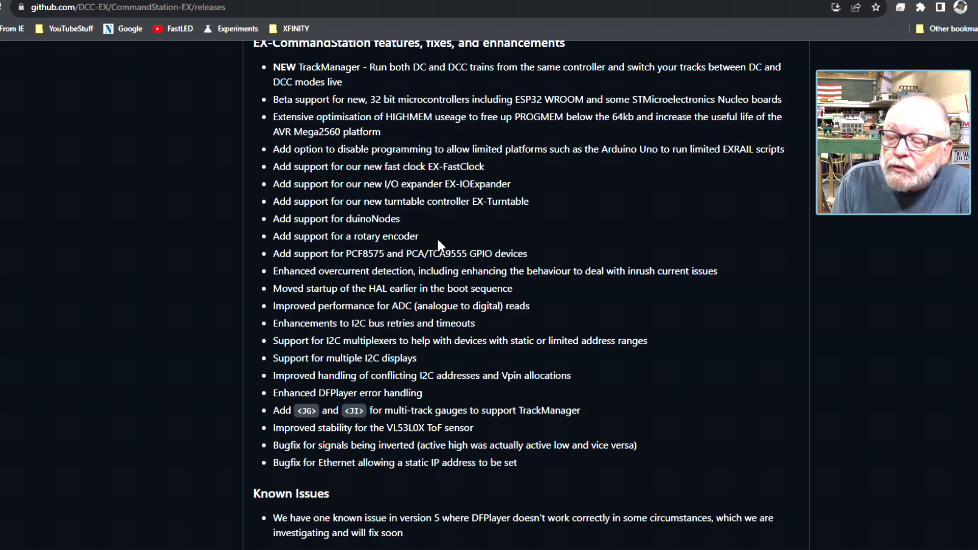
scroll(down, 3)
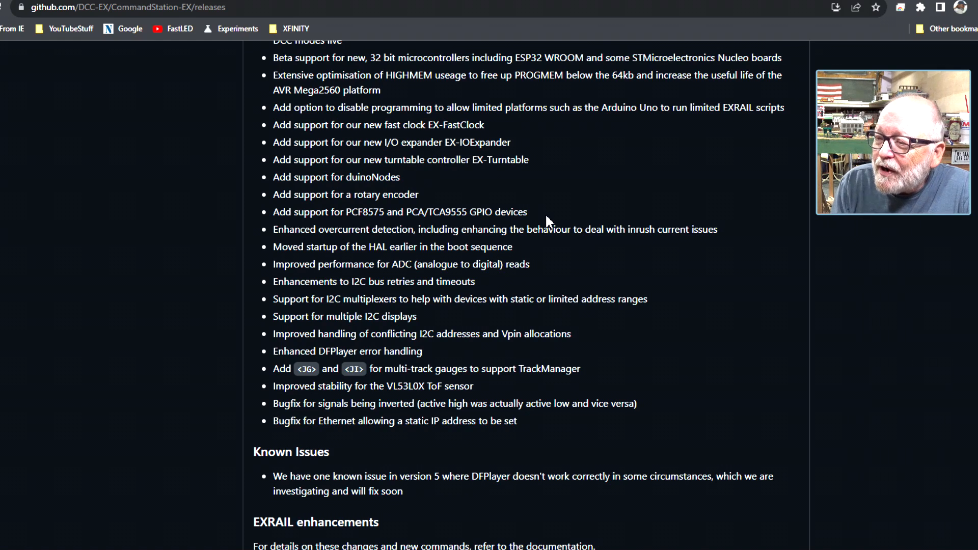
scroll(down, 3)
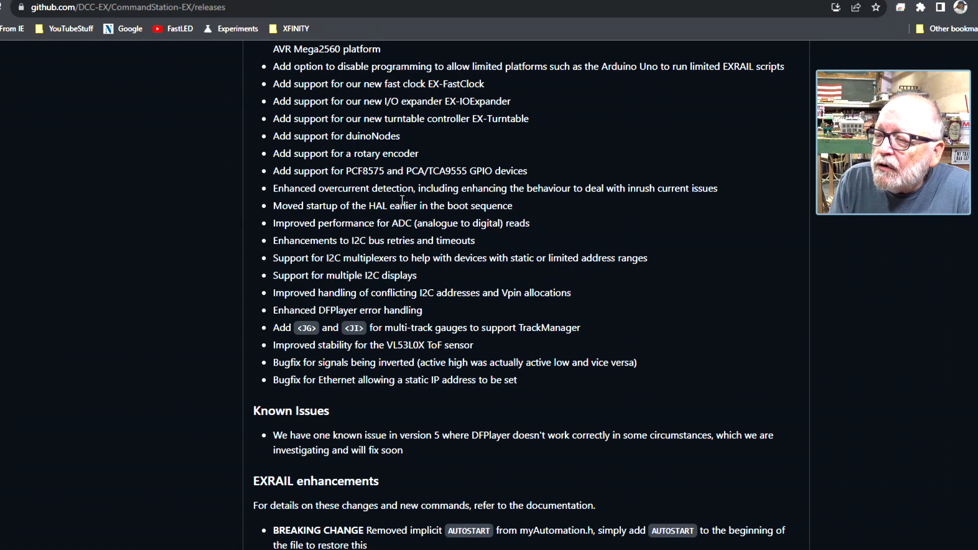
mouse_move(543, 209)
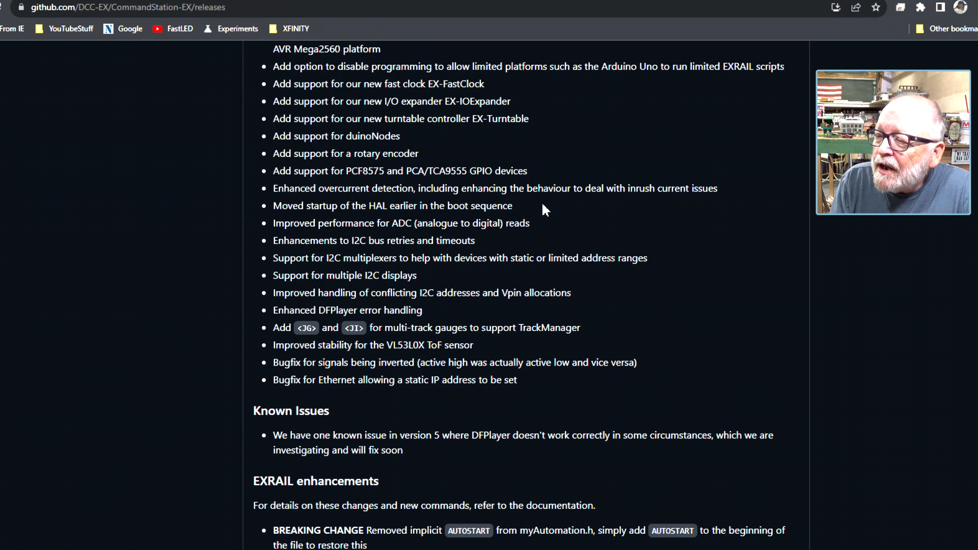
mouse_move(575, 202)
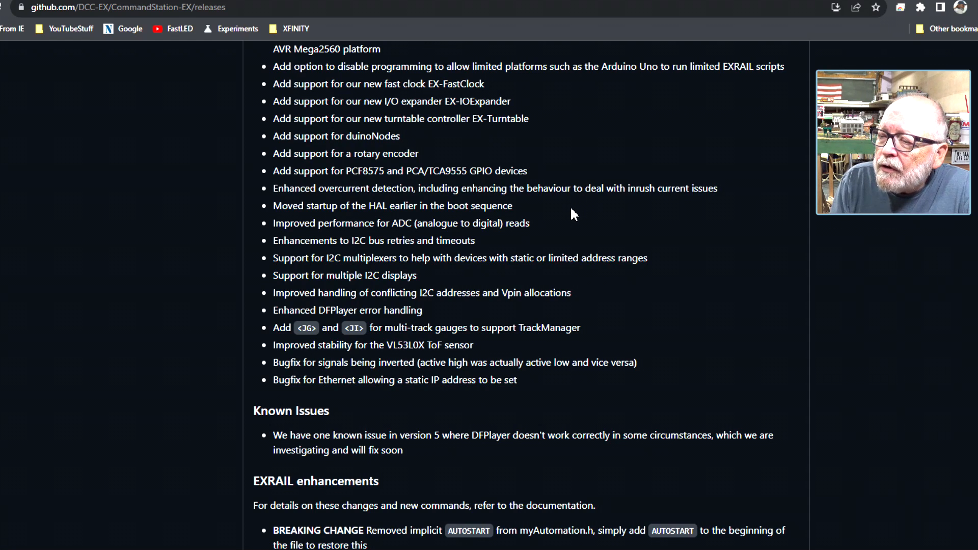
mouse_move(567, 231)
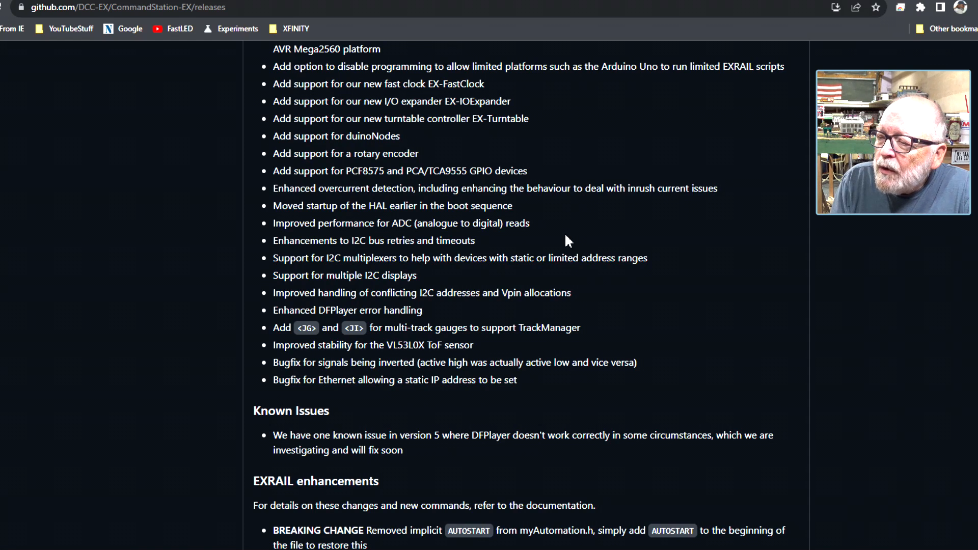
scroll(down, 3)
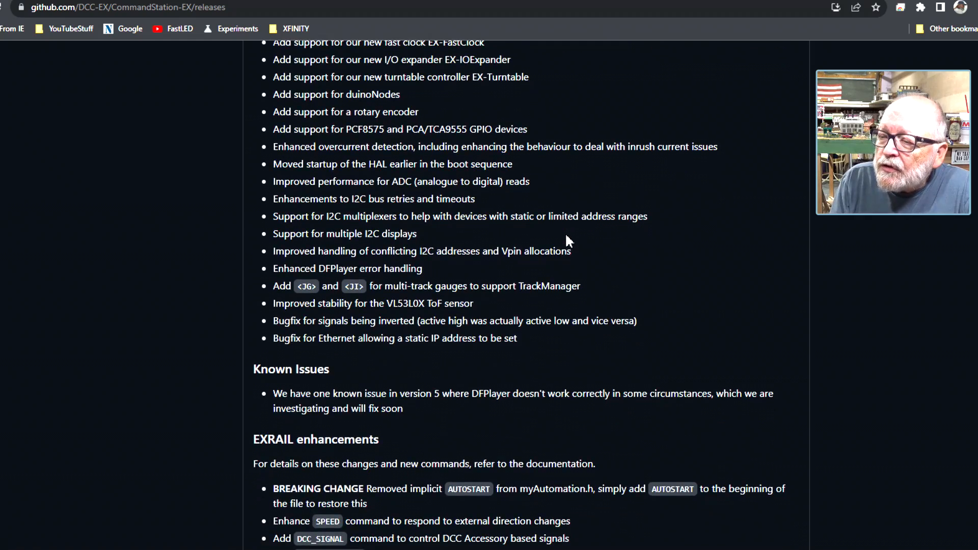
scroll(down, 3)
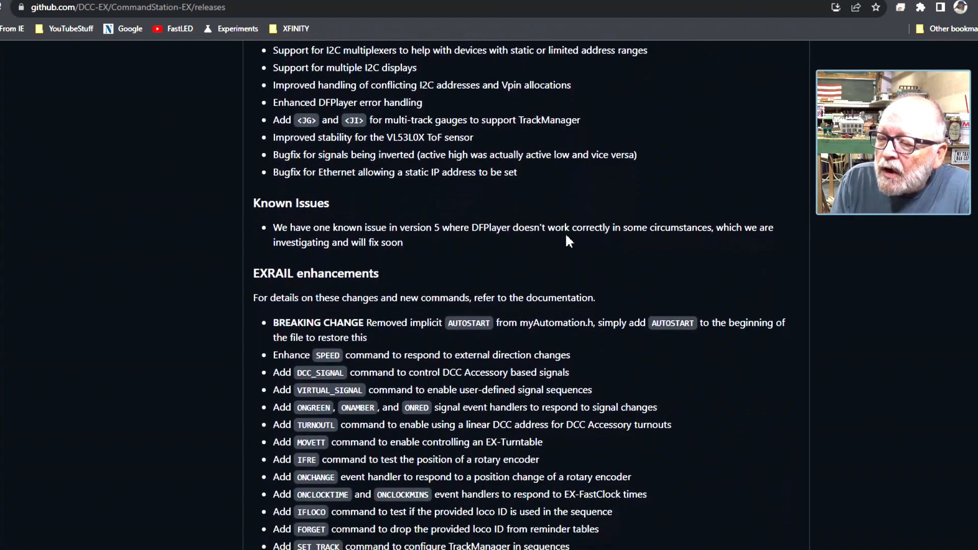
scroll(down, 3)
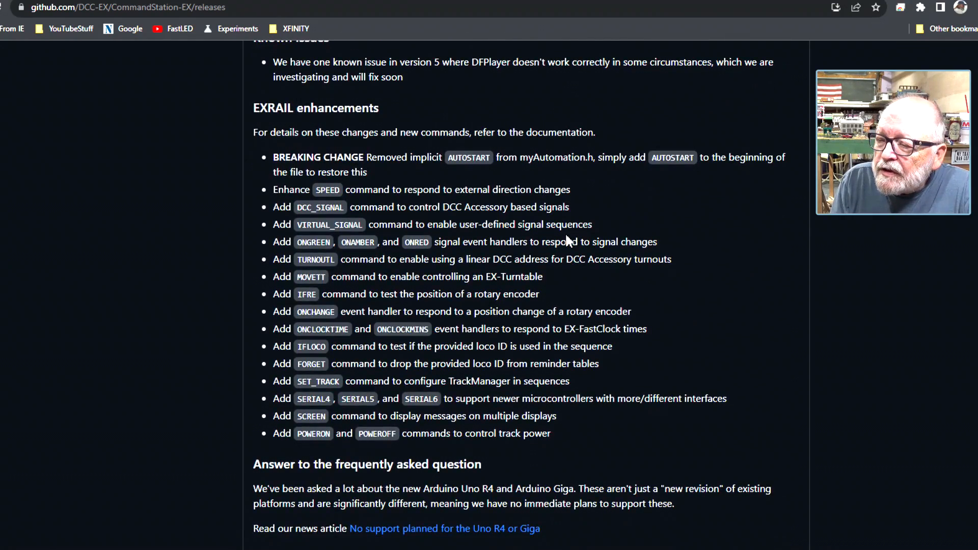